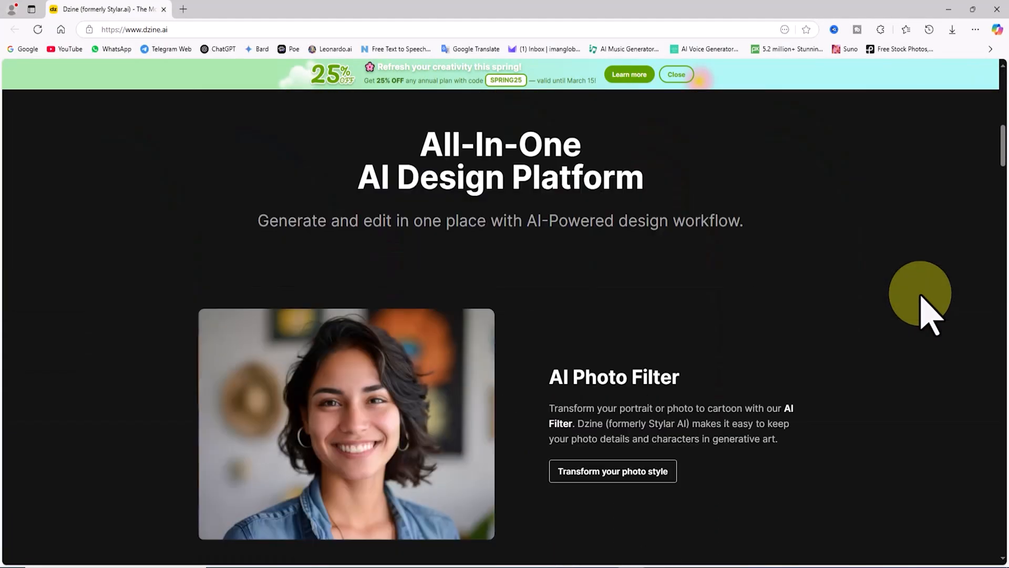
Step: Start a free Dzine sign-up and continue with a Google account
{"action": "scroll", "scroll_direction": "down", "scroll_amount": 3}
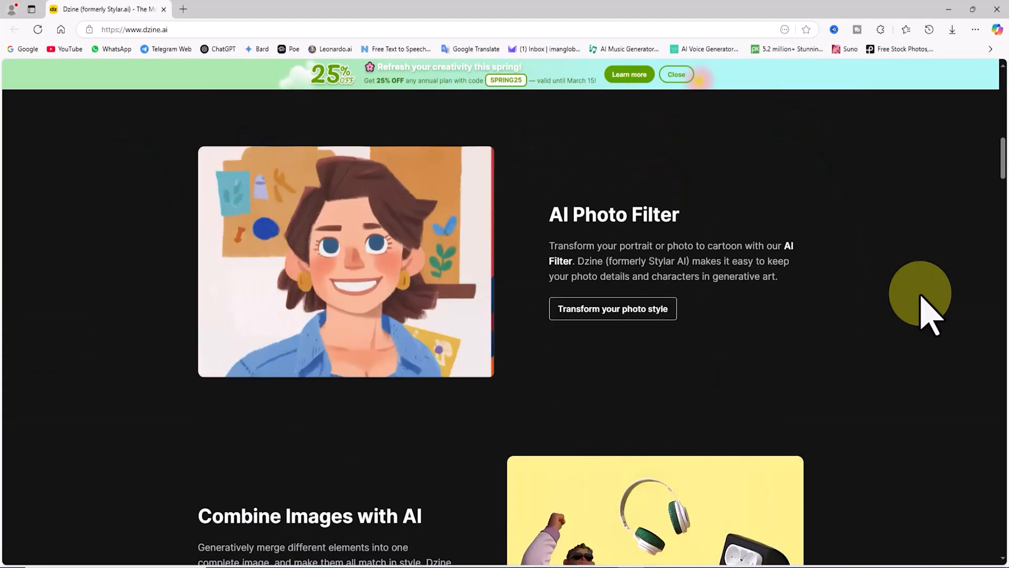
{"action": "scroll", "scroll_direction": "up", "scroll_amount": 3}
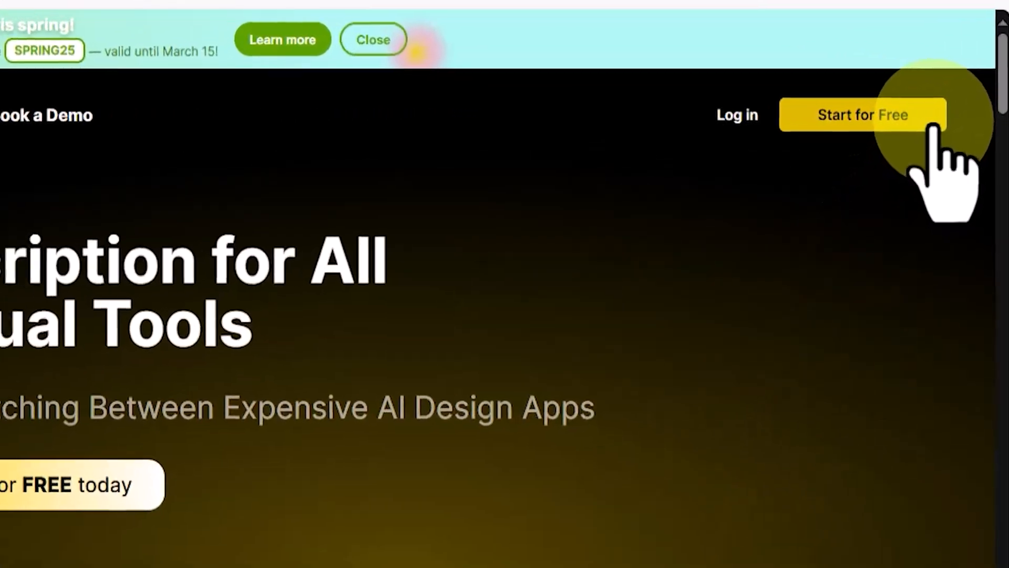
{"action": "left_click", "coordinate": [863, 115]}
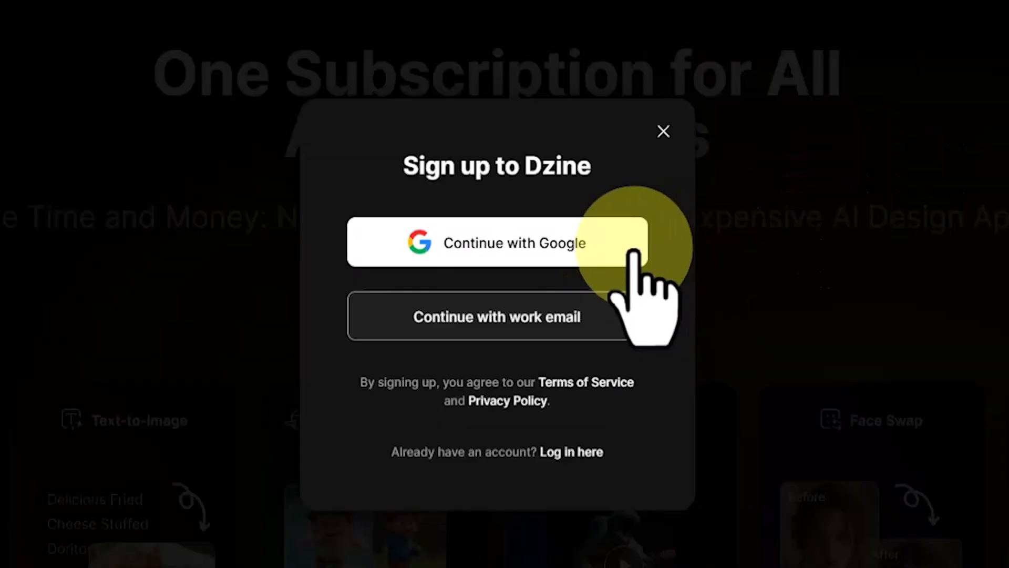
{"action": "left_click", "coordinate": [496, 243]}
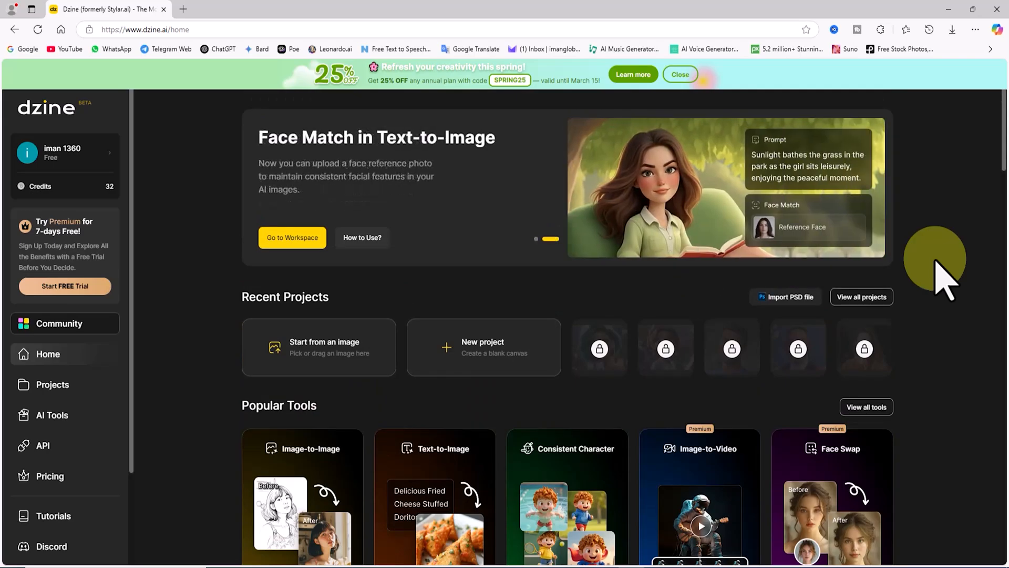
Step: Scroll down the home dashboard toward the sidebar account card
{"action": "scroll", "scroll_direction": "down", "scroll_amount": 3}
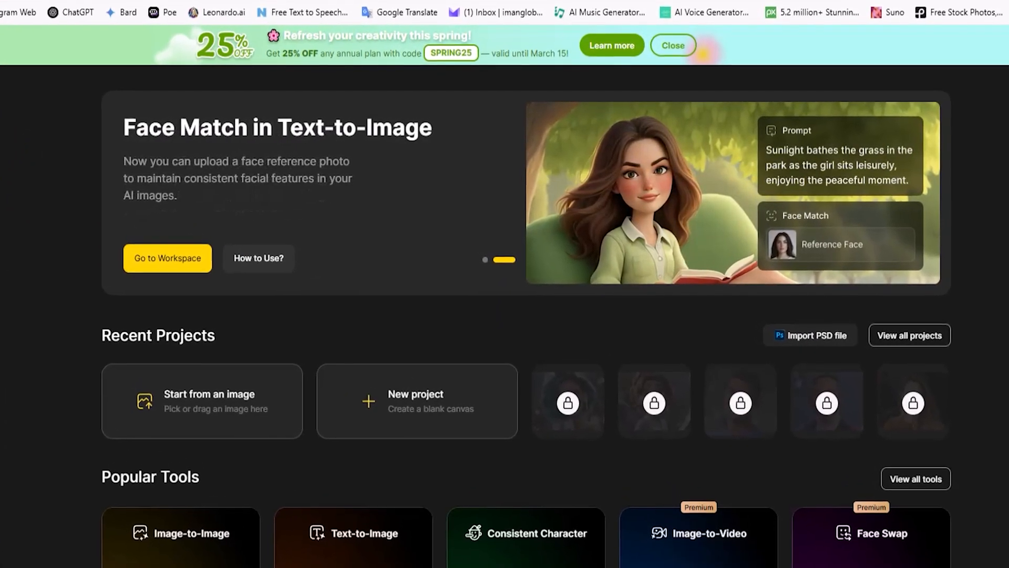
{"action": "scroll", "scroll_direction": "down", "scroll_amount": 3}
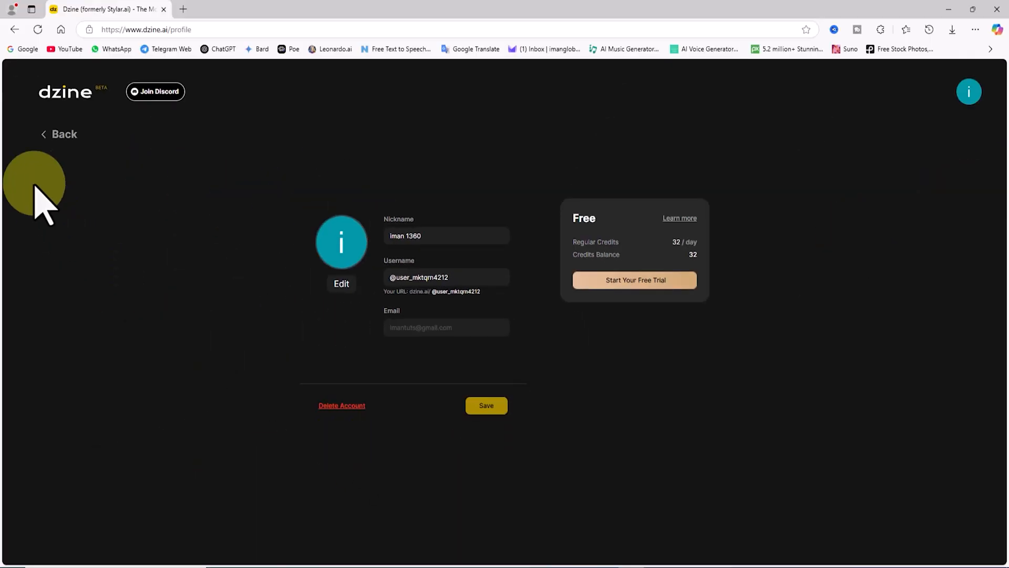
Step: Leave the profile page to reach the pricing plans
{"action": "left_click", "coordinate": [58, 134]}
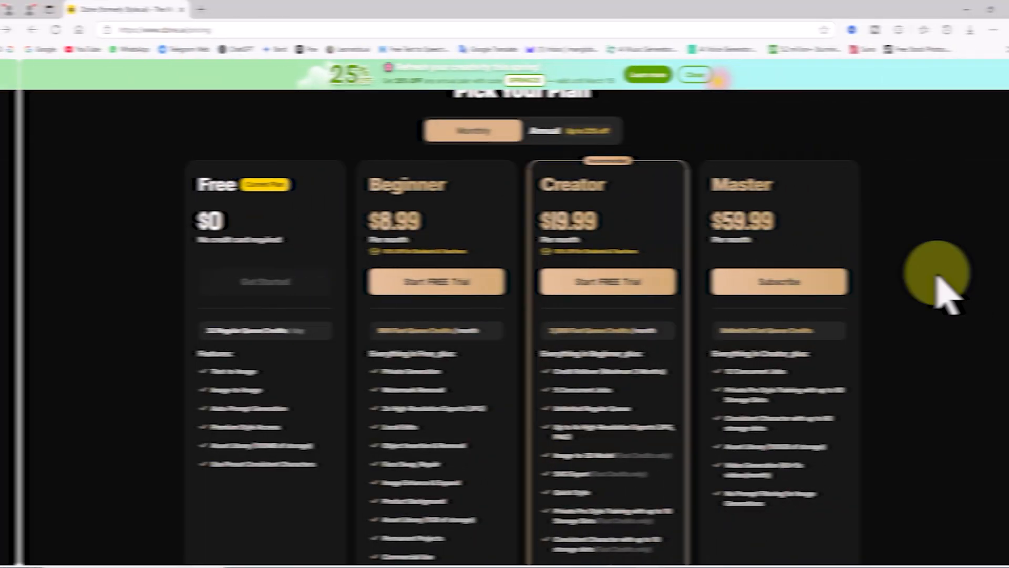
Step: Start a new blank project from the dashboard and name it ImanGlobal
{"action": "left_click", "coordinate": [15, 30]}
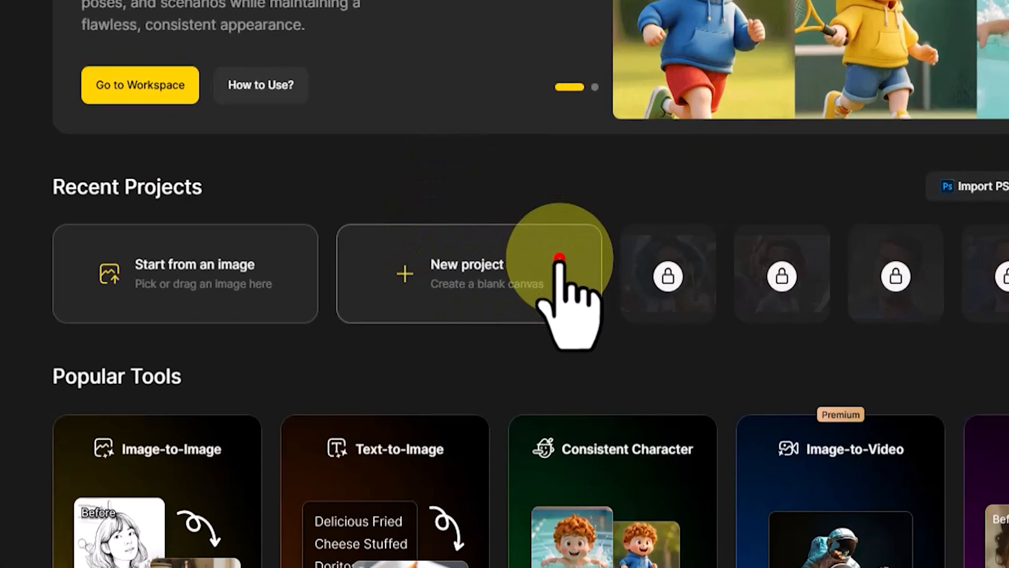
{"action": "left_click", "coordinate": [467, 273]}
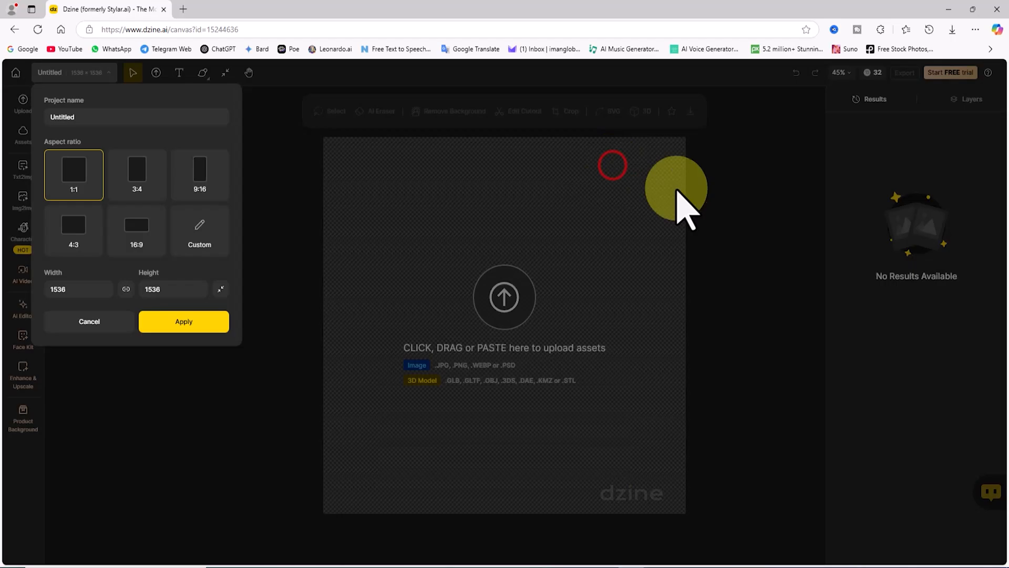
{"action": "type", "text": "ImanGlobal"}
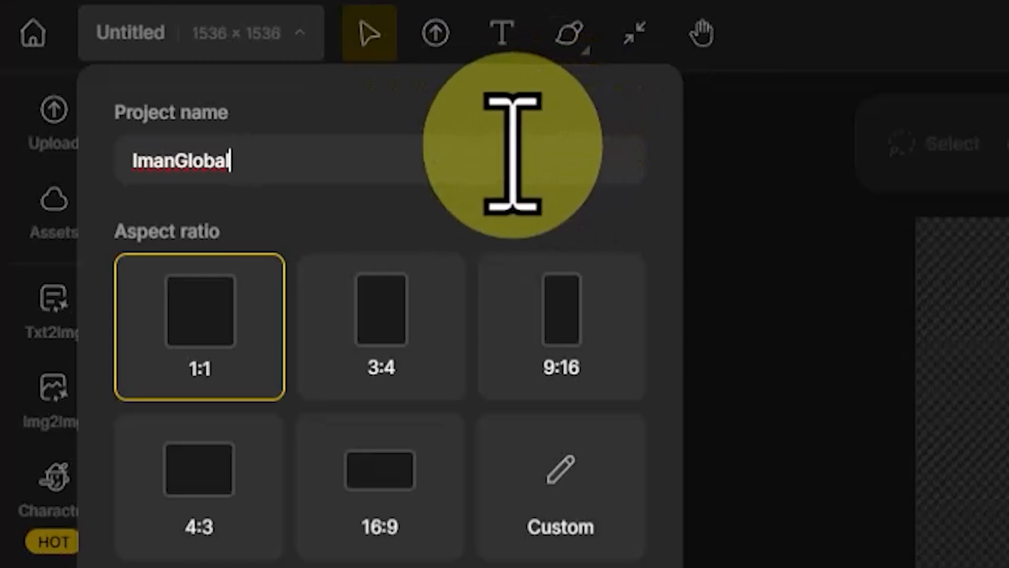
{"action": "left_click", "coordinate": [378, 473]}
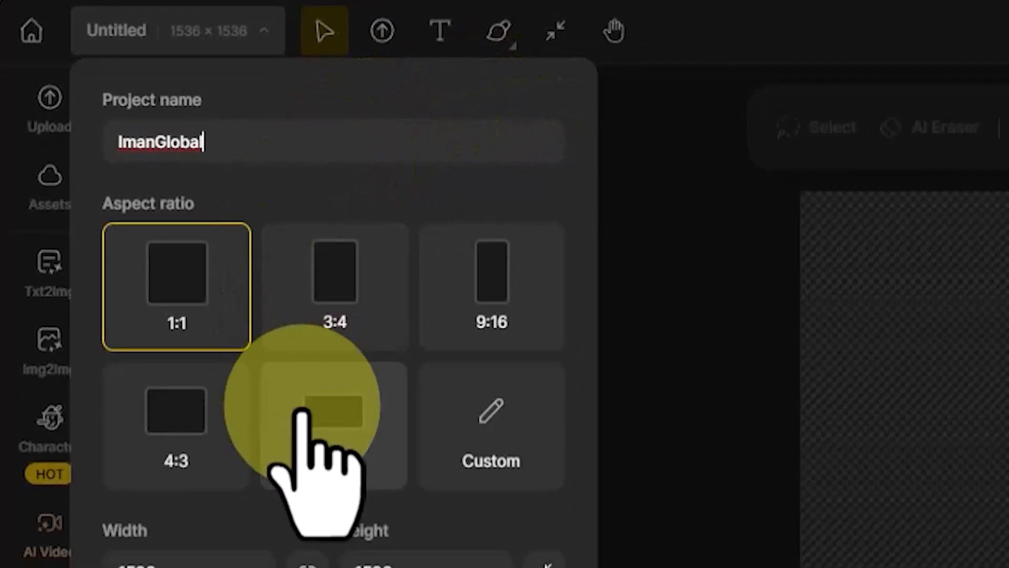
Step: Set the canvas to 16:9 at 1280 × 720 and apply
{"action": "left_click", "coordinate": [334, 410]}
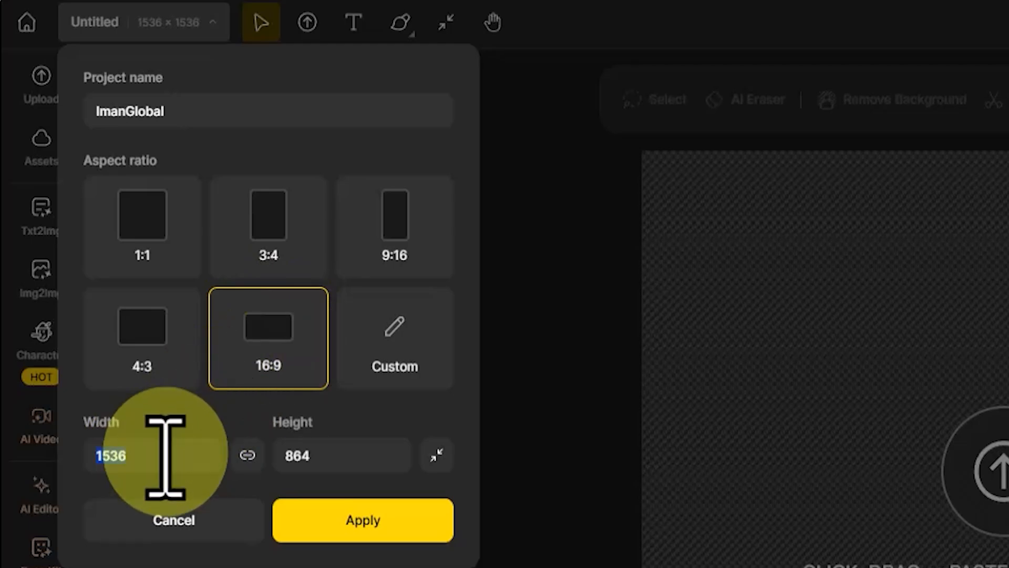
{"action": "type", "text": "1280"}
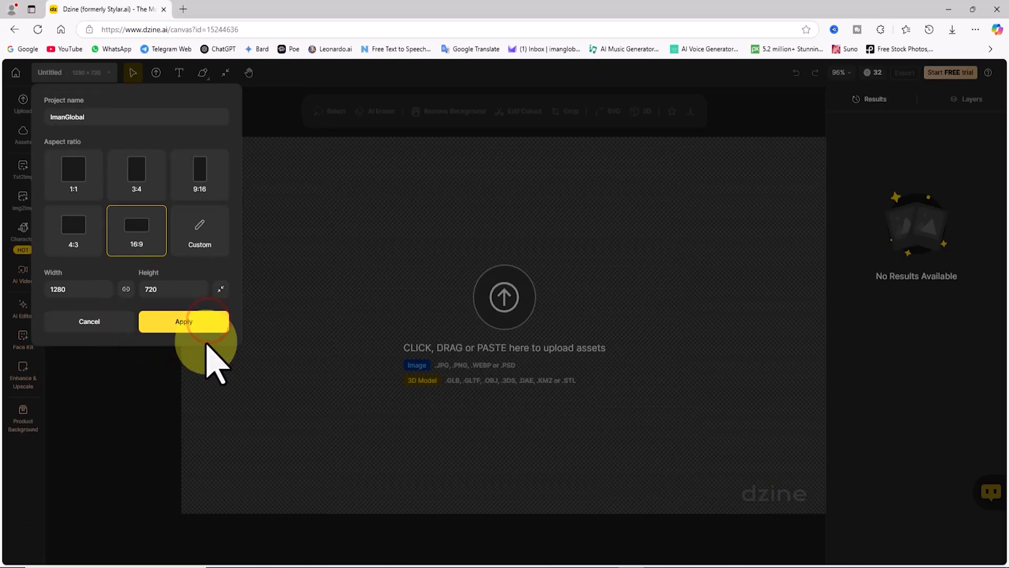
{"action": "left_click", "coordinate": [183, 322]}
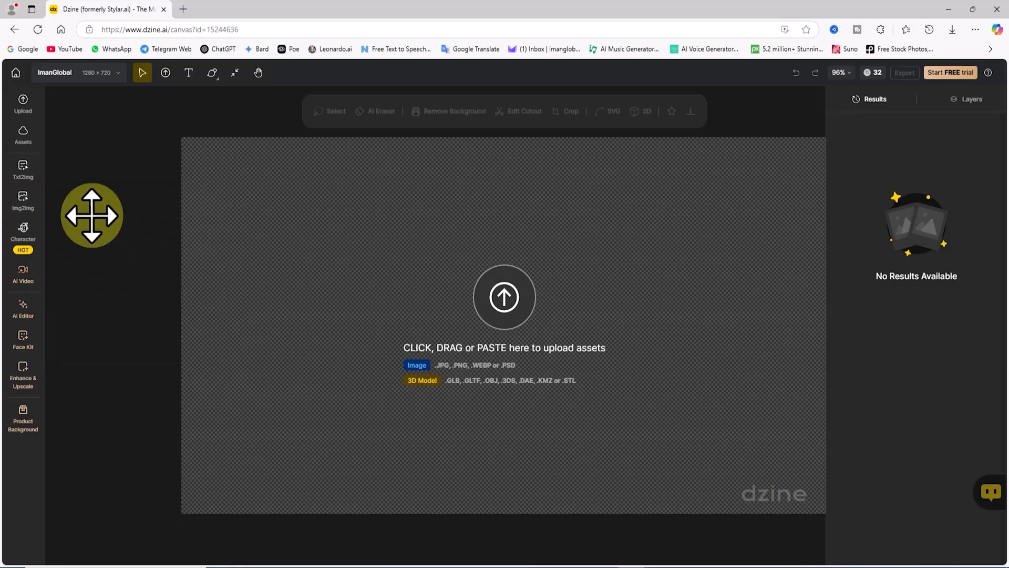
Step: Upload 01 (6).jpg, the bald man's photo from the Famous folder, onto the canvas
{"action": "left_click", "coordinate": [23, 101]}
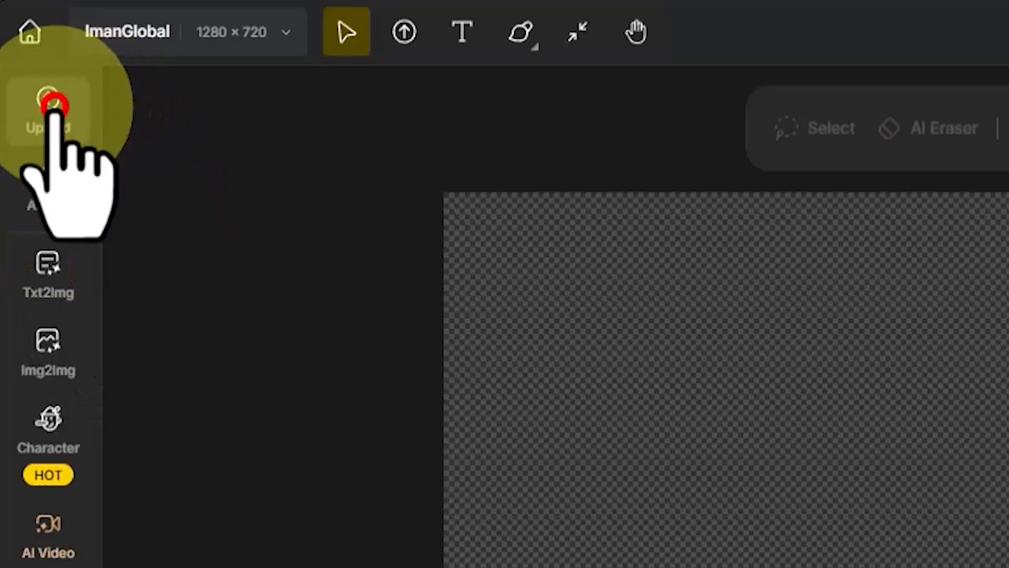
{"action": "left_click", "coordinate": [51, 103]}
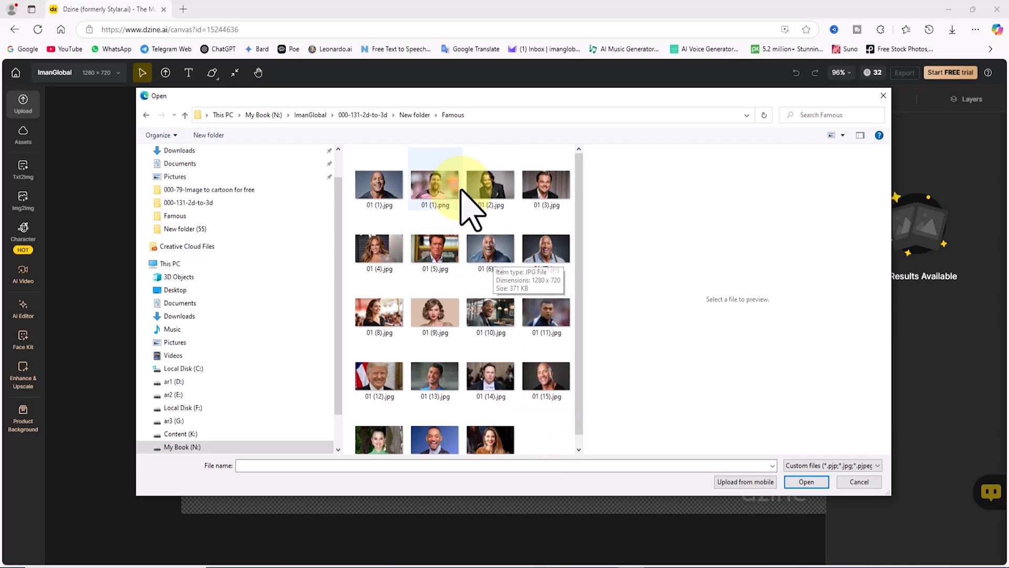
{"action": "left_click", "coordinate": [490, 249]}
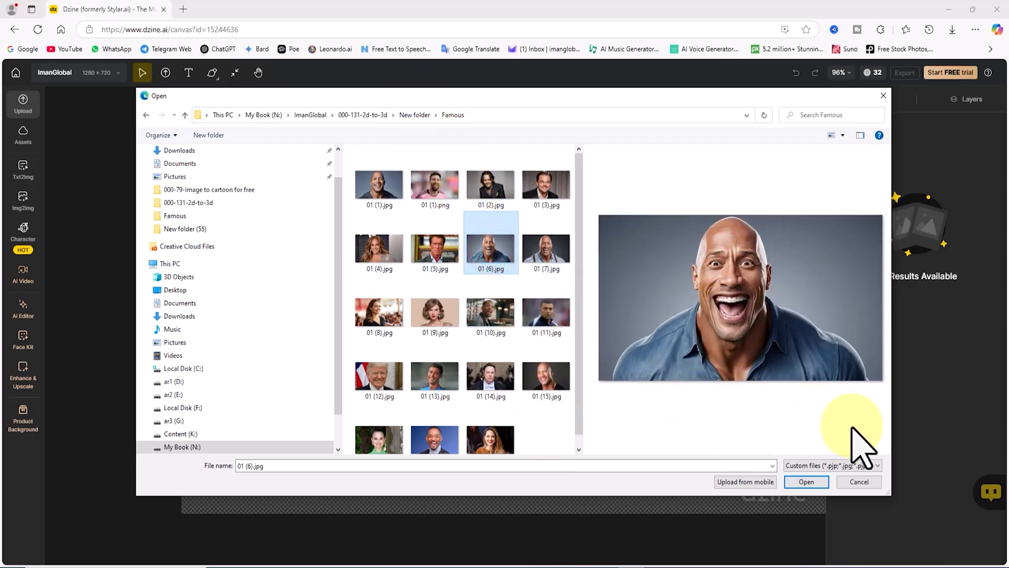
{"action": "left_click", "coordinate": [807, 481]}
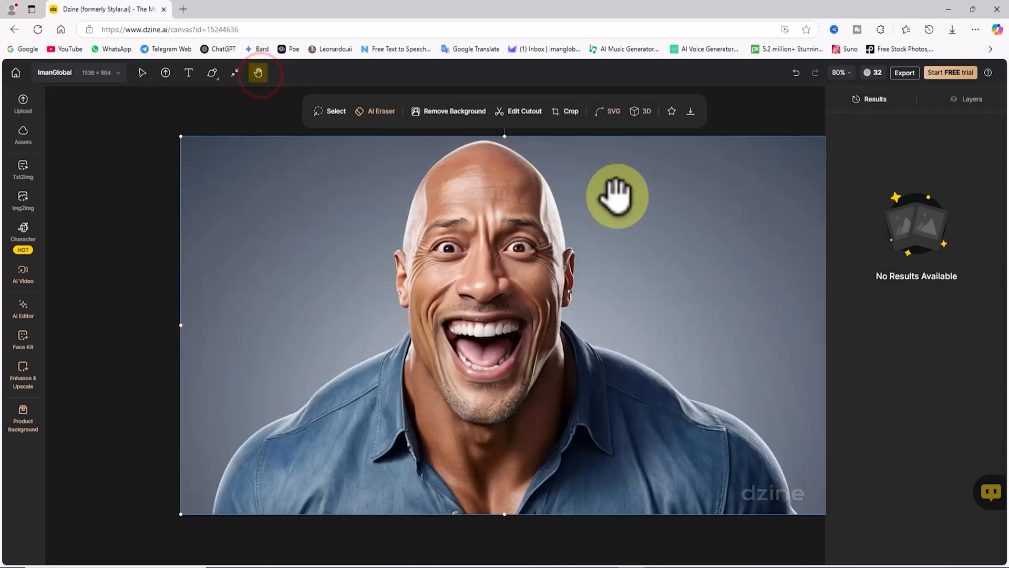
Step: Reposition the uploaded photo's view before restyling
{"action": "left_click_drag", "start_coordinate": [618, 197], "coordinate": [547, 213]}
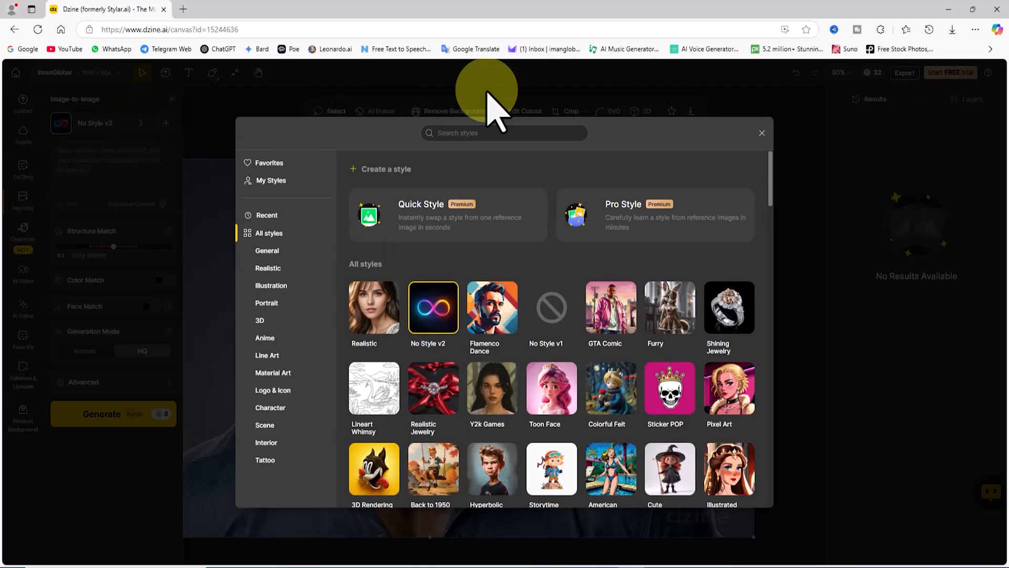
Step: Browse the style gallery through 3D and other categories, then show all styles
{"action": "scroll", "scroll_direction": "down", "scroll_amount": 3}
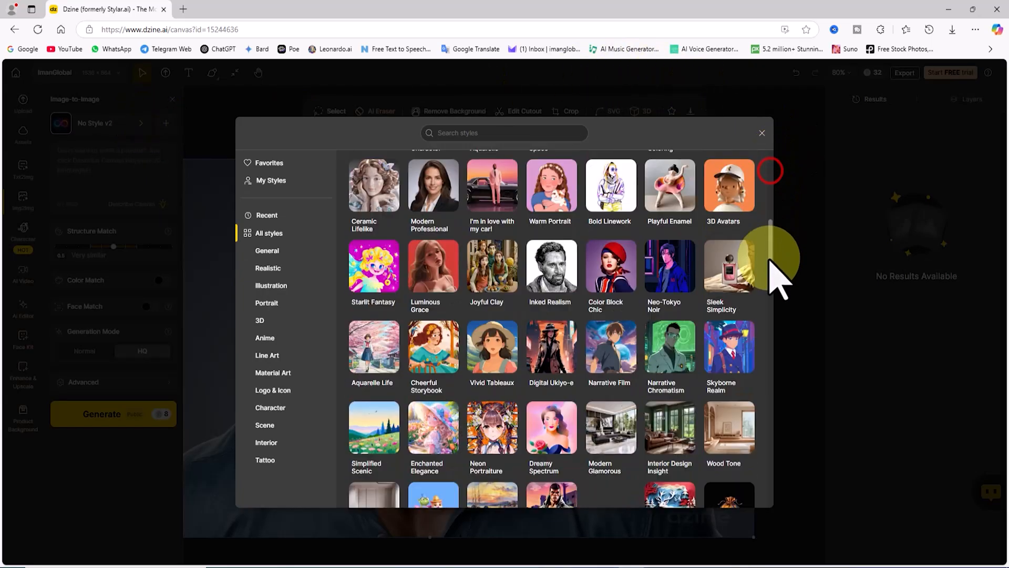
{"action": "scroll", "scroll_direction": "down", "scroll_amount": 3}
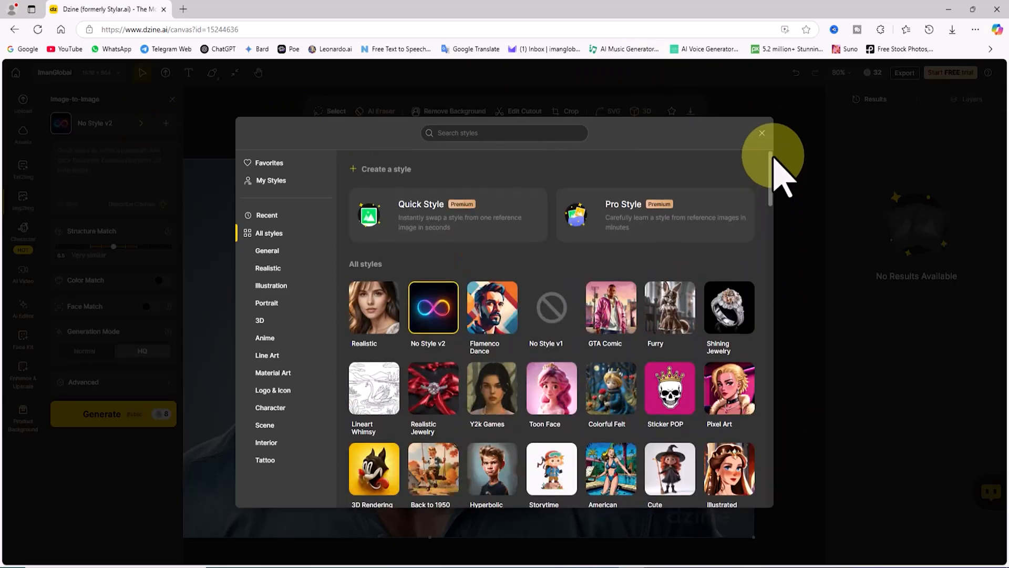
{"action": "scroll", "scroll_direction": "down", "scroll_amount": 3}
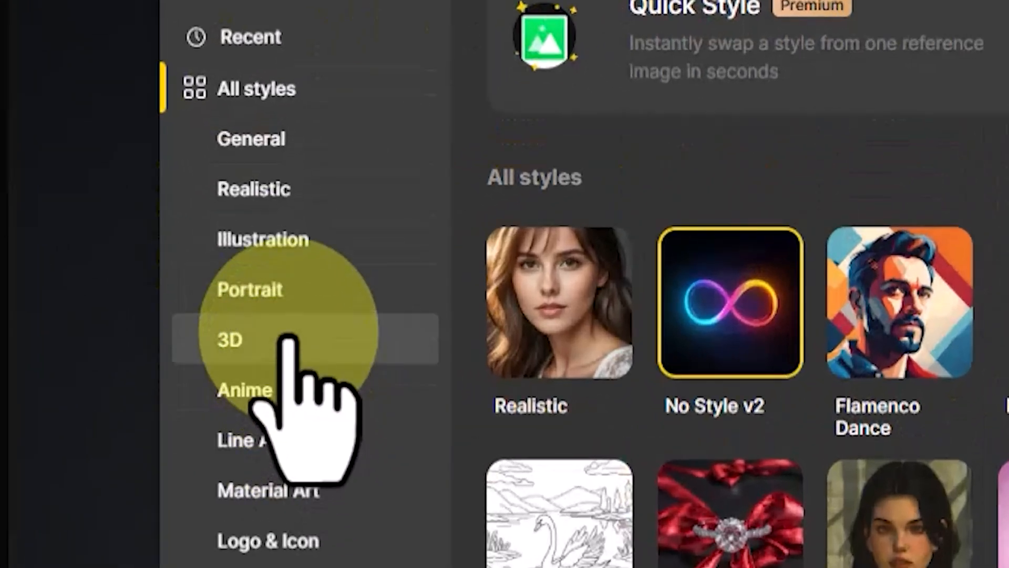
{"action": "left_click", "coordinate": [231, 341]}
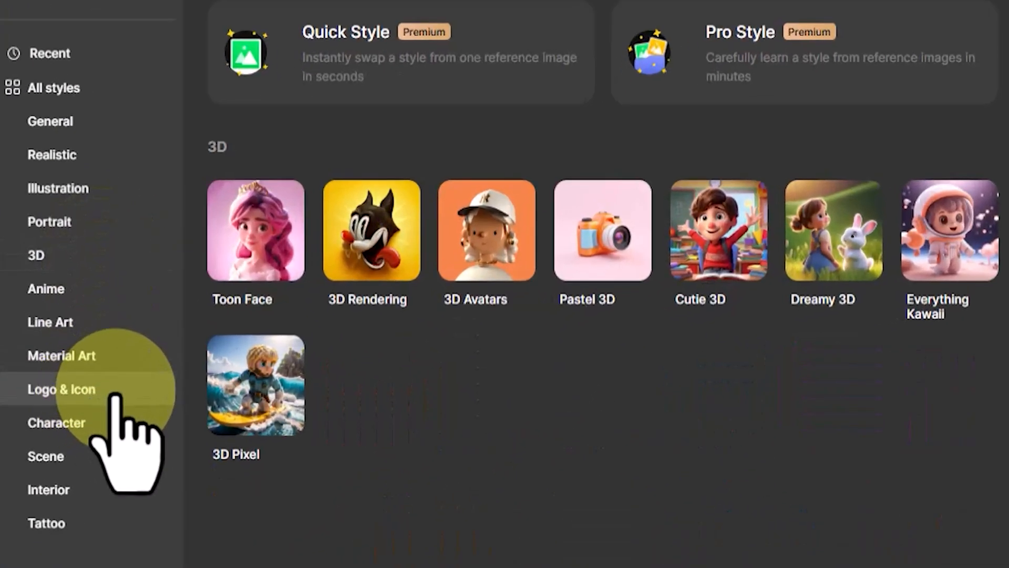
{"action": "left_click", "coordinate": [267, 356]}
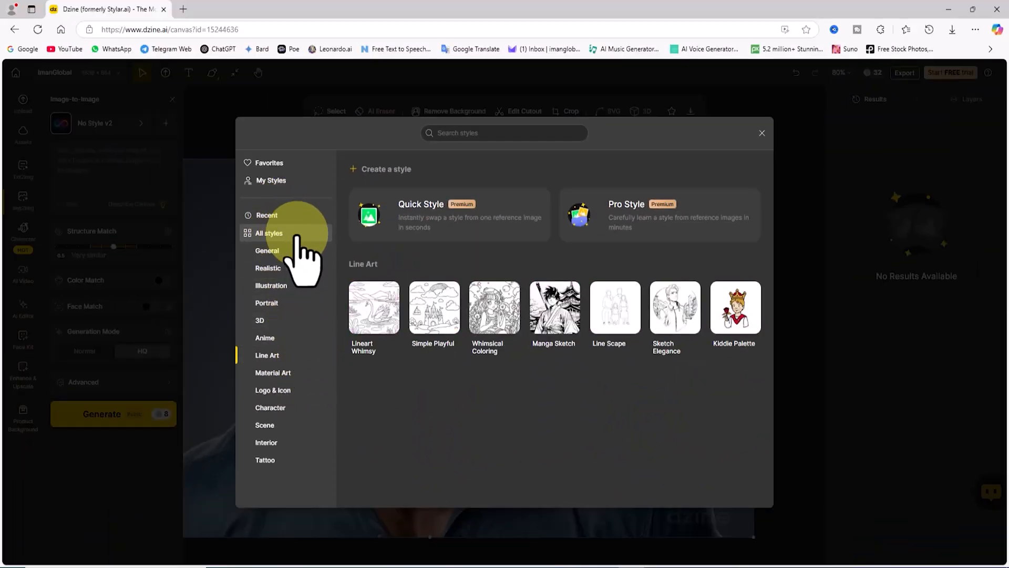
{"action": "left_click", "coordinate": [268, 232]}
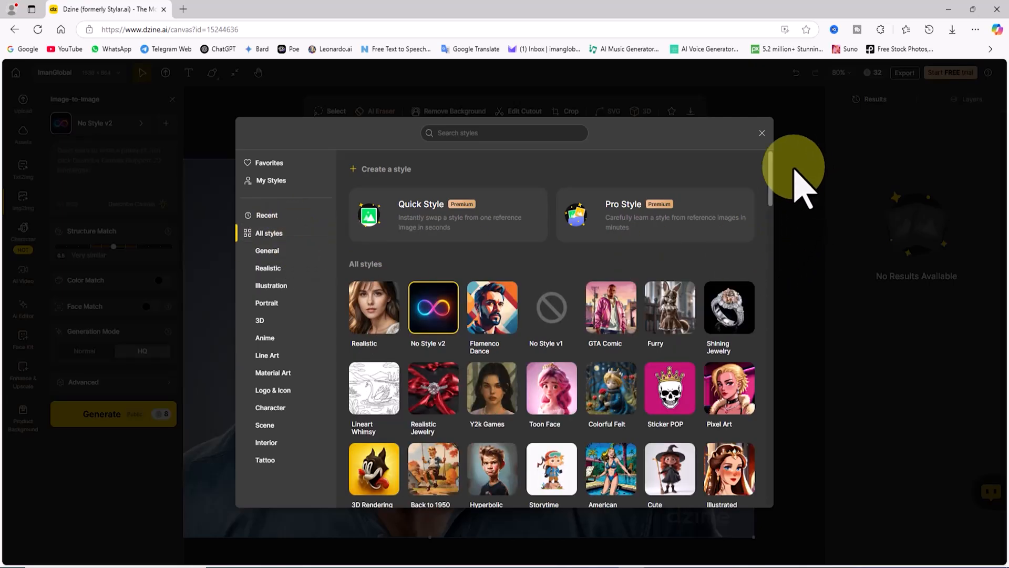
Step: Select the Innocent Cutie style for the cartoon conversion
{"action": "scroll", "scroll_direction": "down", "scroll_amount": 3}
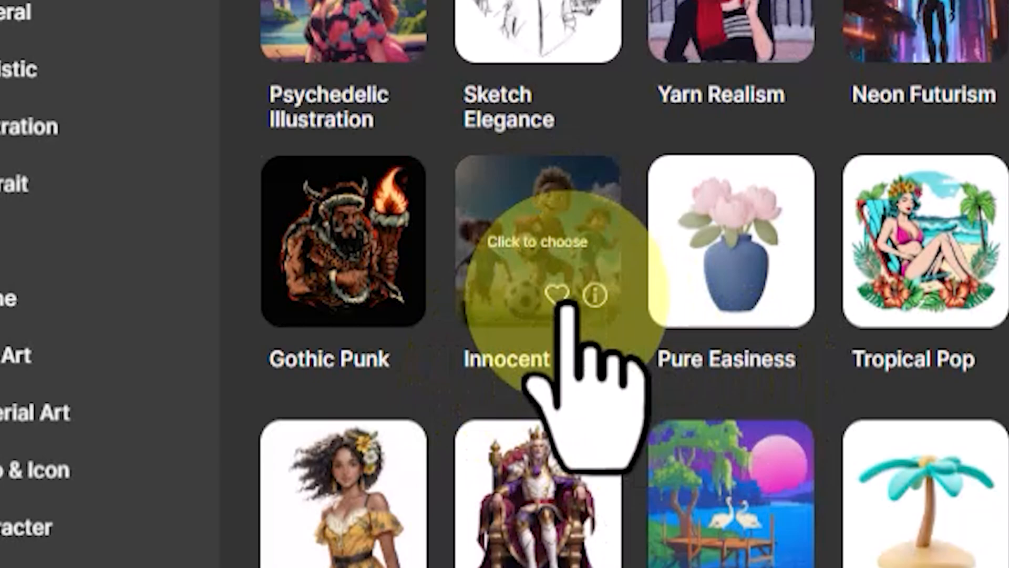
{"action": "left_click", "coordinate": [547, 242]}
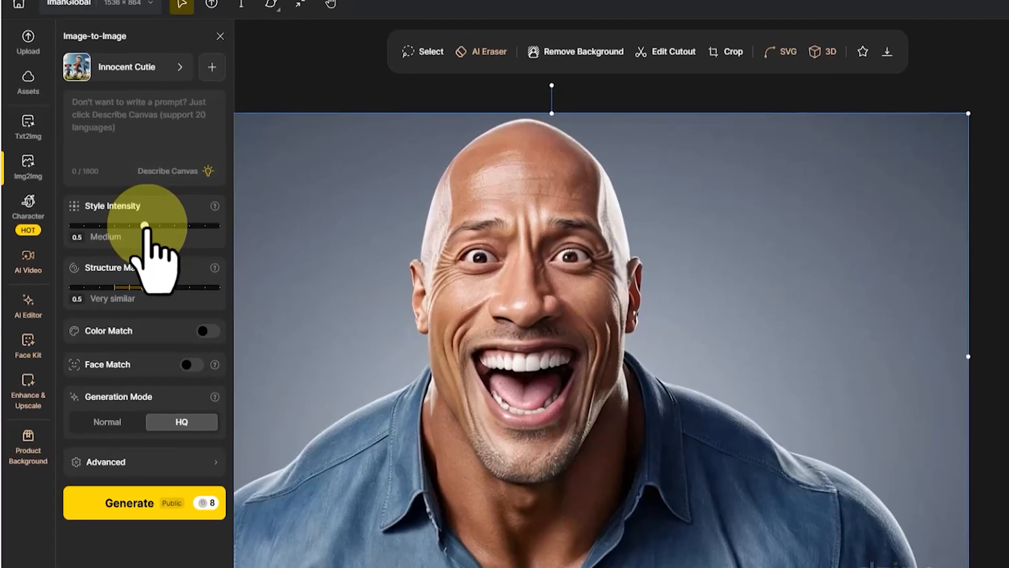
Step: Set style intensity to 0.7 Strong and structure match to 0.7
{"action": "left_click_drag", "start_coordinate": [144, 225], "coordinate": [248, 161]}
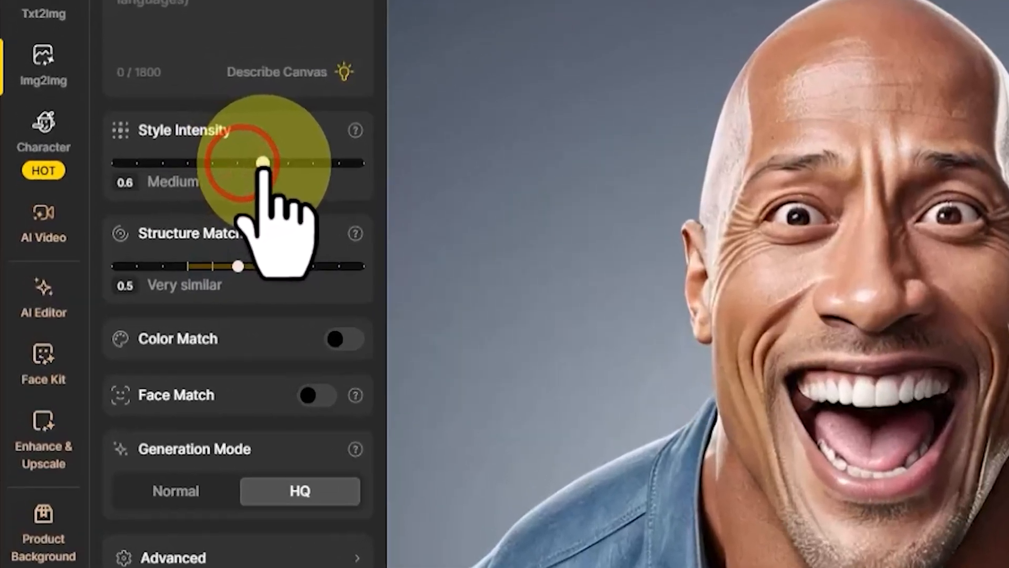
{"action": "left_click_drag", "start_coordinate": [263, 161], "coordinate": [319, 147]}
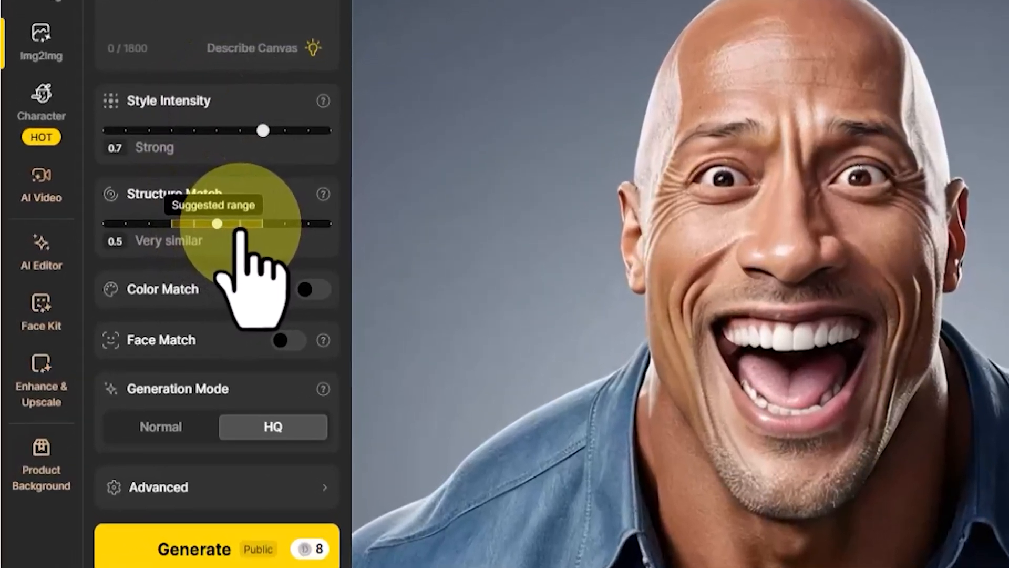
{"action": "left_click_drag", "start_coordinate": [215, 223], "coordinate": [379, 157]}
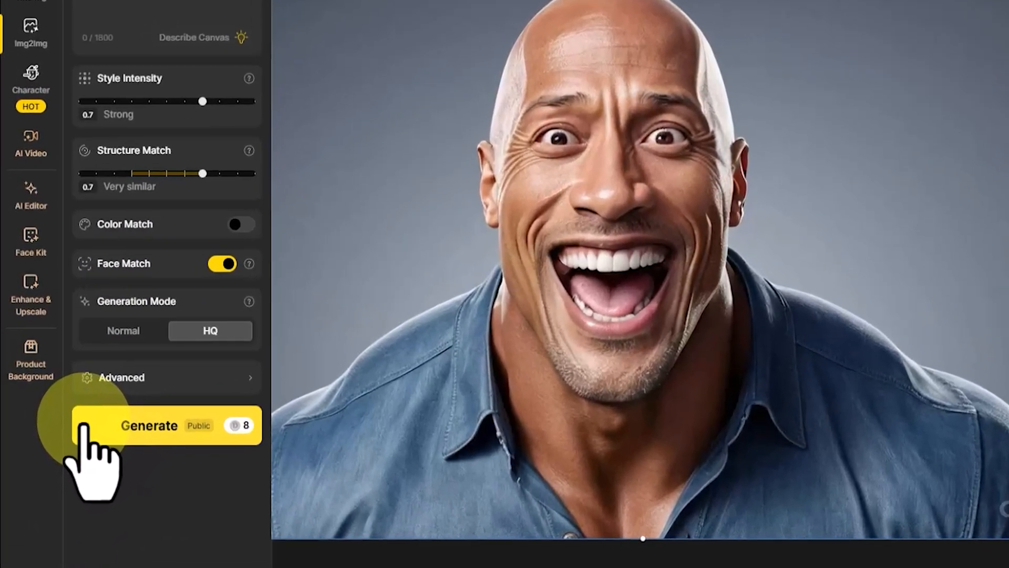
Step: Generate the Pixar-style cartoon versions of the photo
{"action": "left_click", "coordinate": [93, 437]}
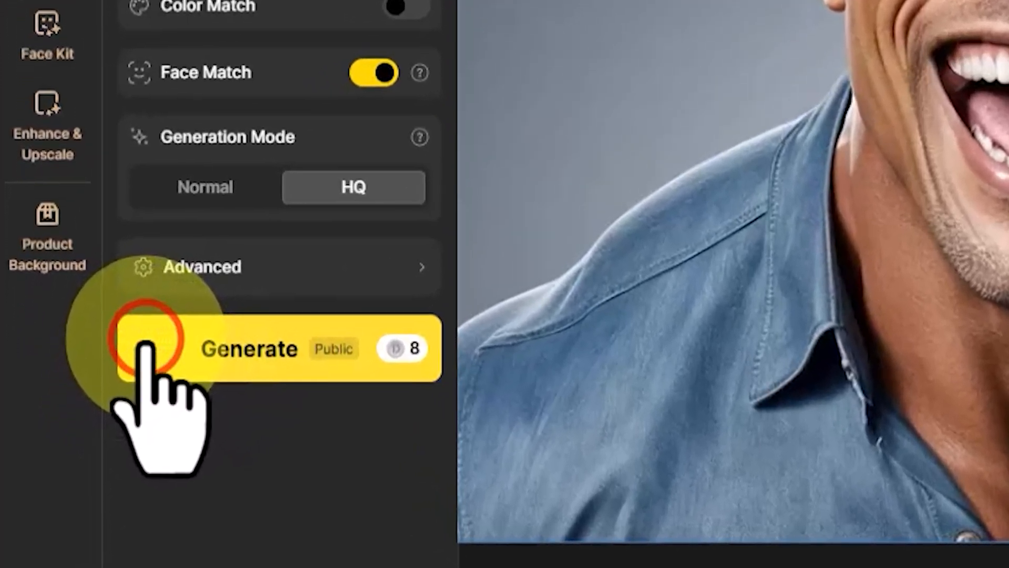
{"action": "left_click", "coordinate": [150, 345]}
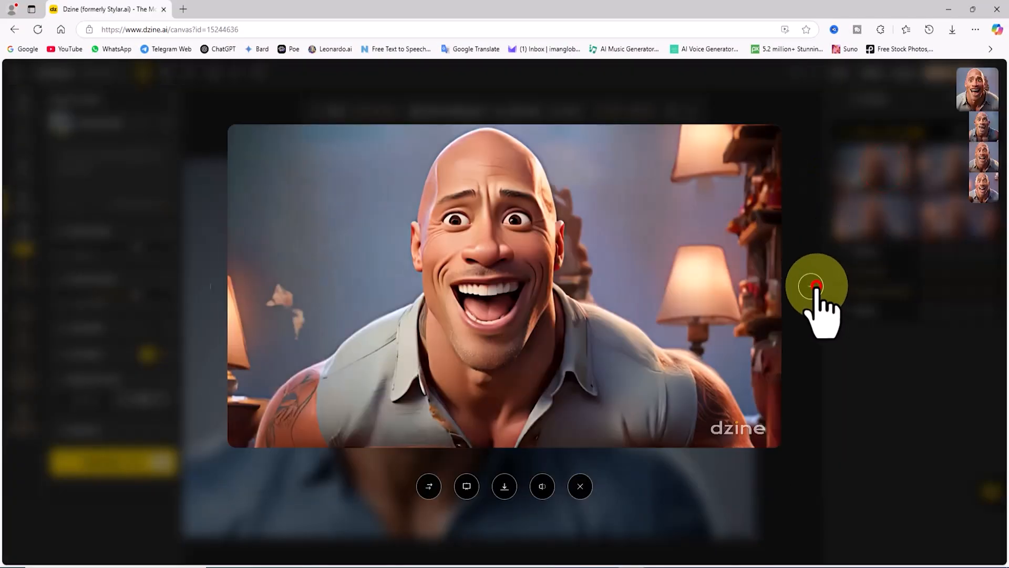
Step: Close the enlarged preview and place a generated result on the canvas
{"action": "left_click", "coordinate": [815, 286]}
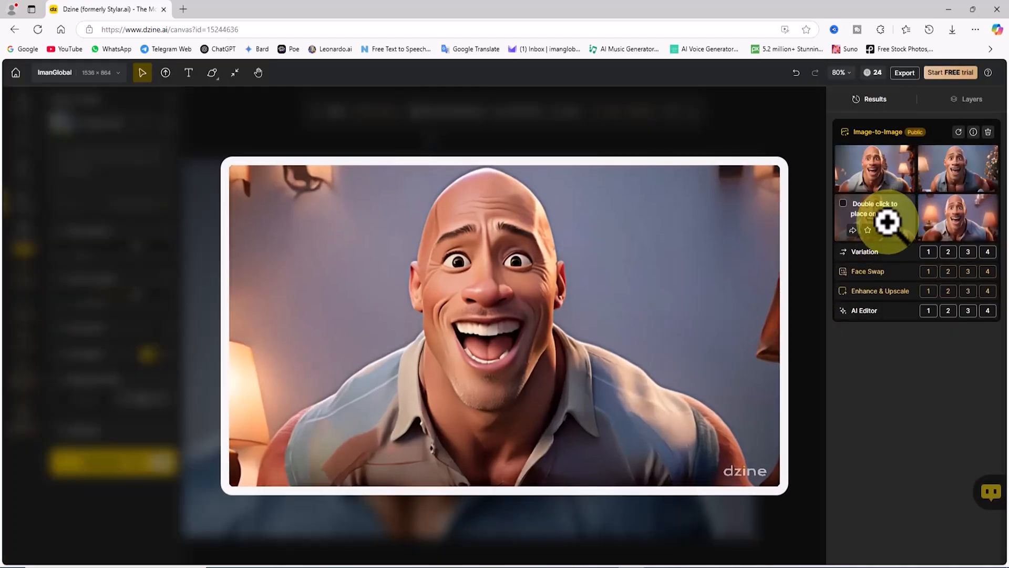
{"action": "double_click", "coordinate": [875, 219]}
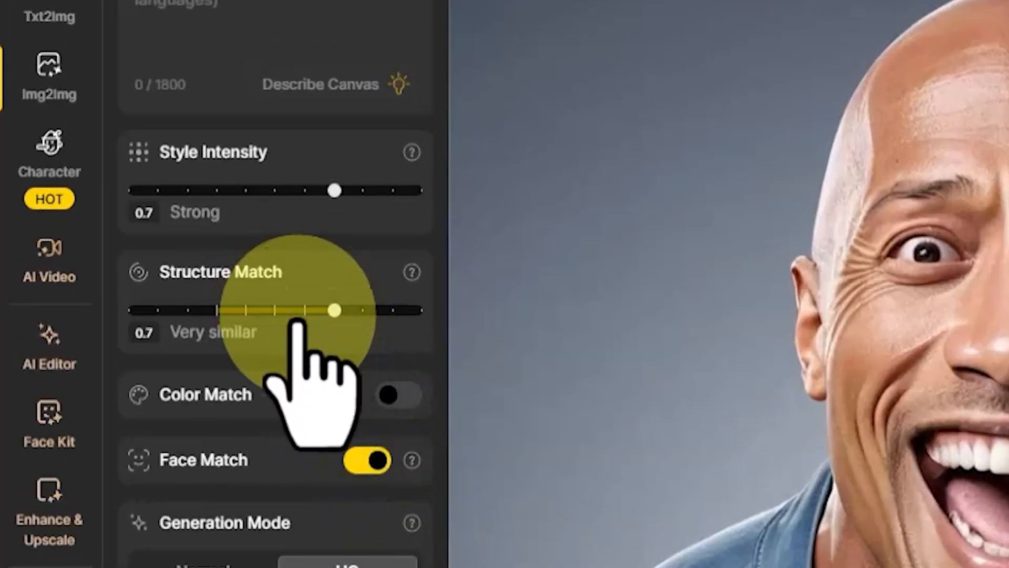
Step: Raise Structure Match to 0.9 Quite strict and generate a second batch of four cartoon portraits
{"action": "left_click_drag", "start_coordinate": [334, 311], "coordinate": [395, 312]}
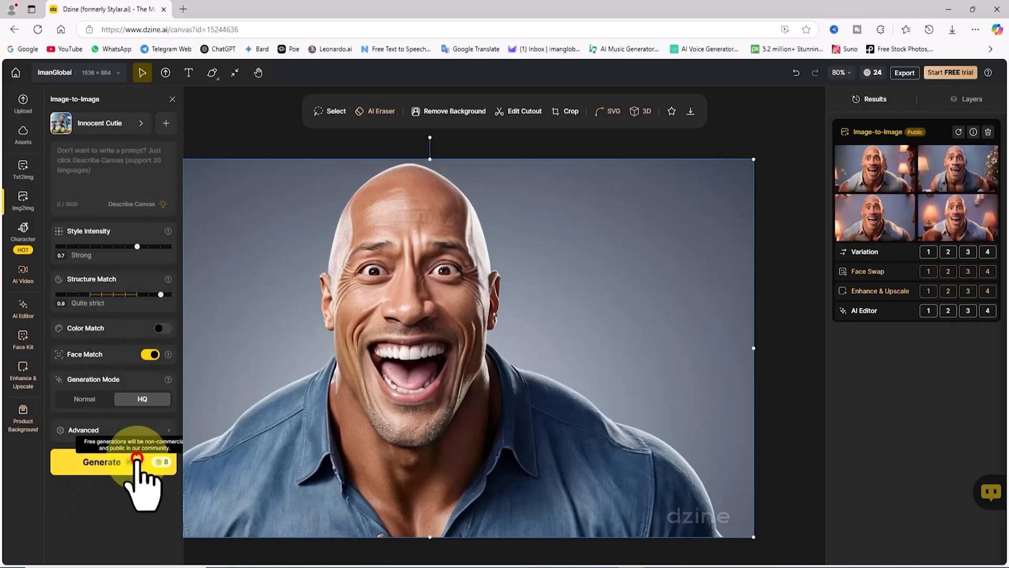
{"action": "left_click", "coordinate": [114, 463]}
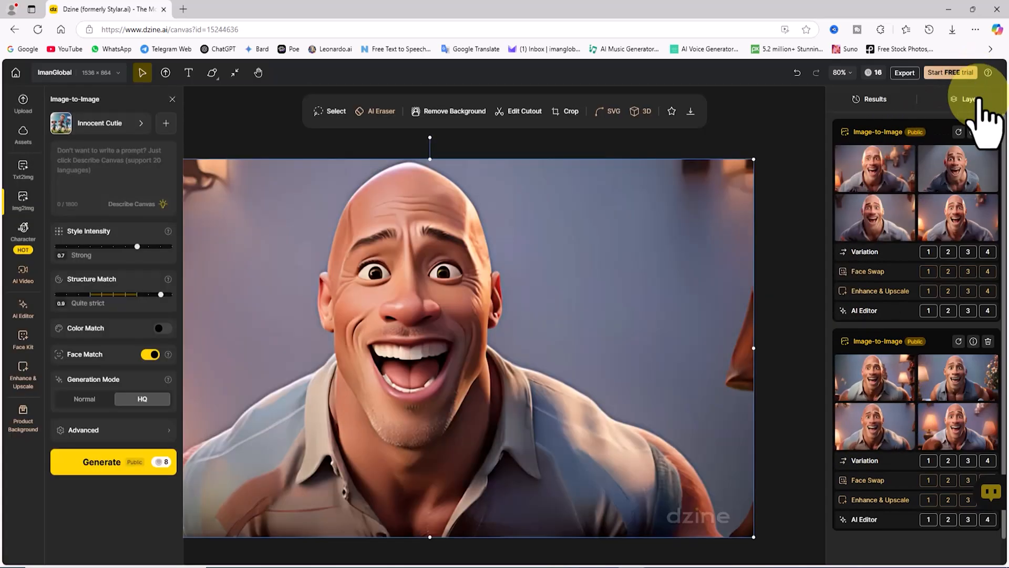
Step: Show the Layers panel and toggle Layer 2 off and on to compare the cartoon with the original photo
{"action": "left_click", "coordinate": [973, 99]}
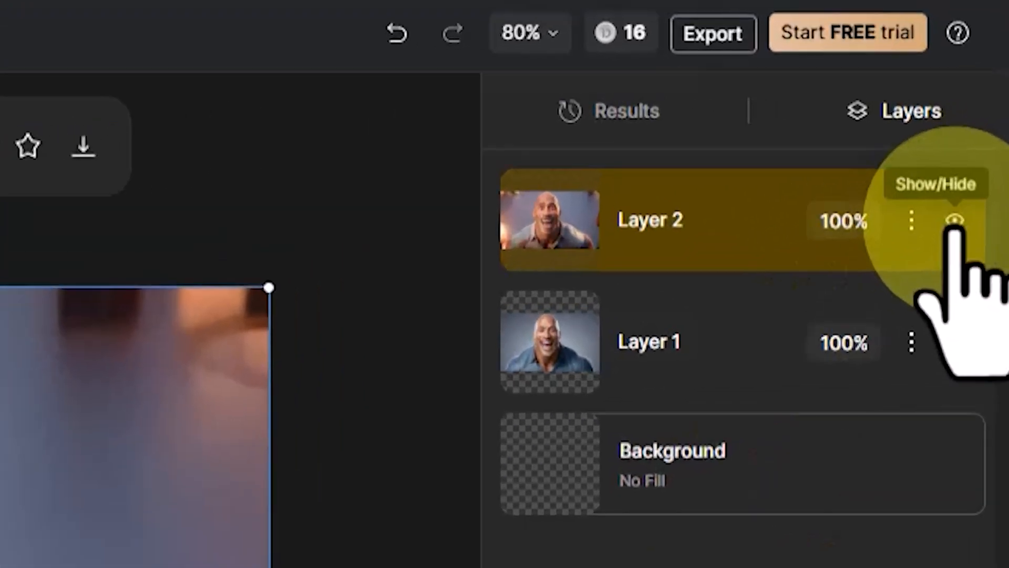
{"action": "left_click", "coordinate": [956, 220]}
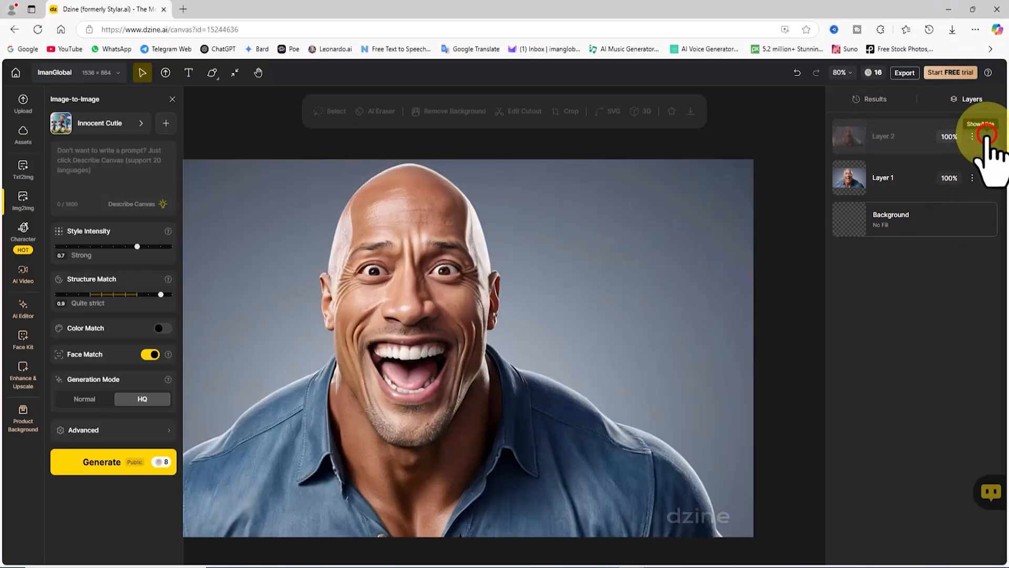
{"action": "left_click", "coordinate": [983, 134]}
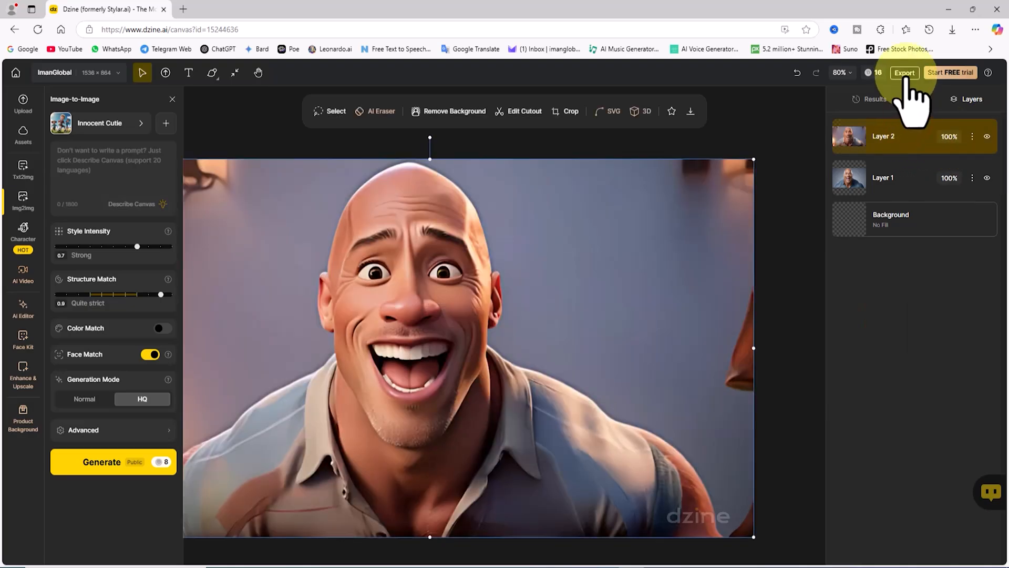
Step: Export the canvas as a watermarked 1x JPG, downloading ImanGlobal.jpg
{"action": "left_click", "coordinate": [904, 72]}
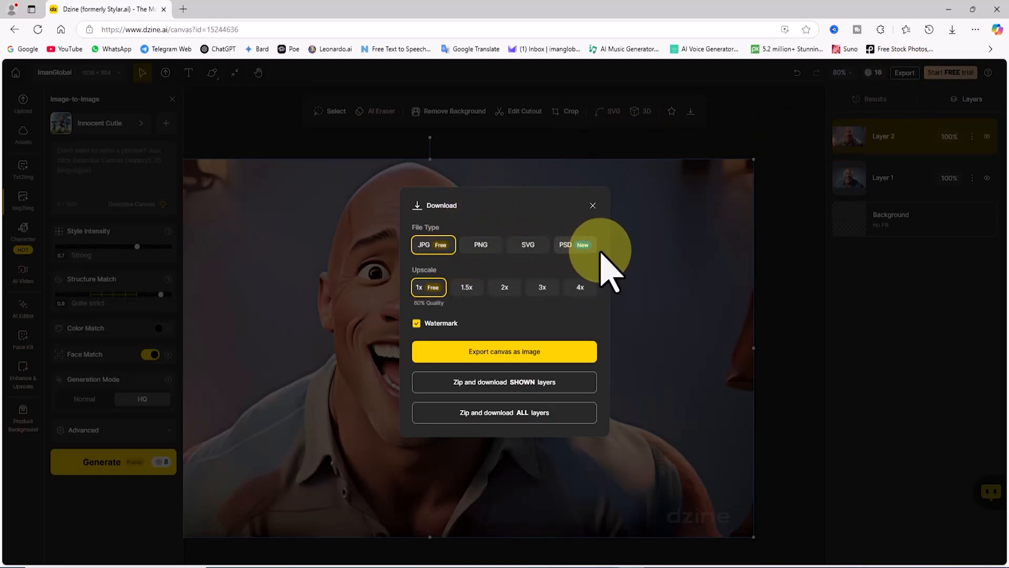
{"action": "mouse_move", "coordinate": [638, 307]}
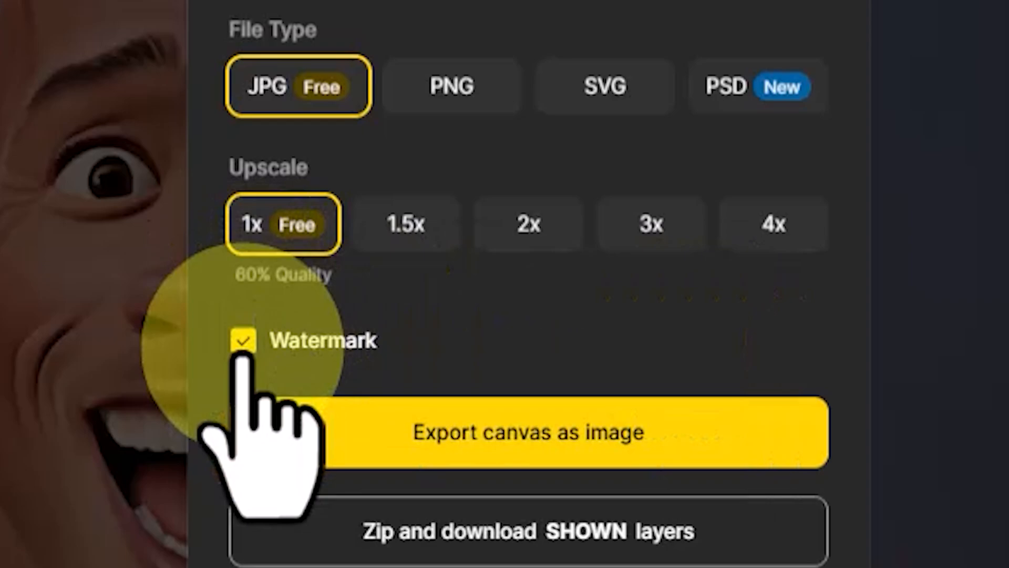
{"action": "left_click", "coordinate": [244, 340]}
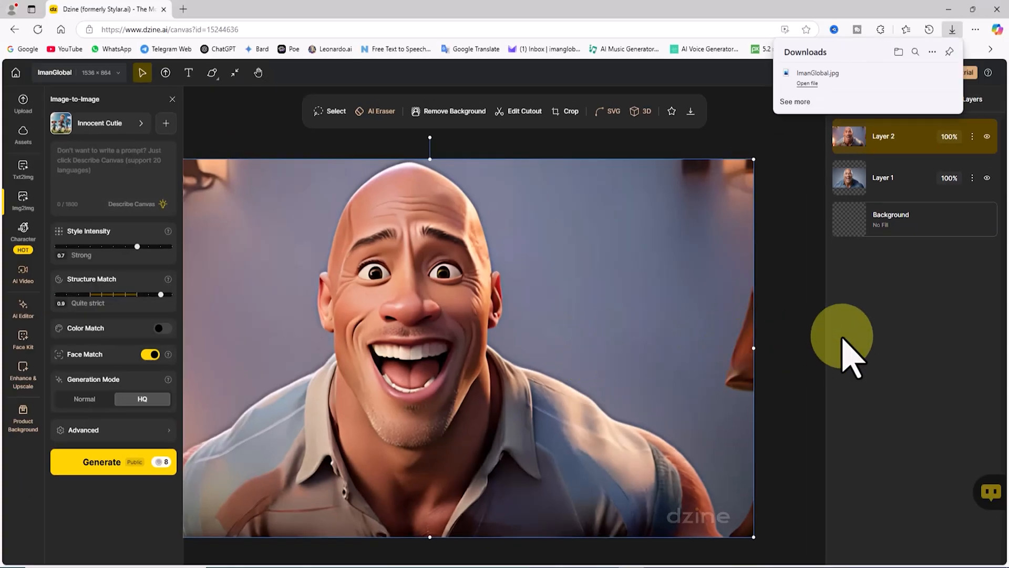
Step: Open the downloaded ImanGlobal.jpg from the browser Downloads panel in Microsoft Photos
{"action": "left_click", "coordinate": [882, 84]}
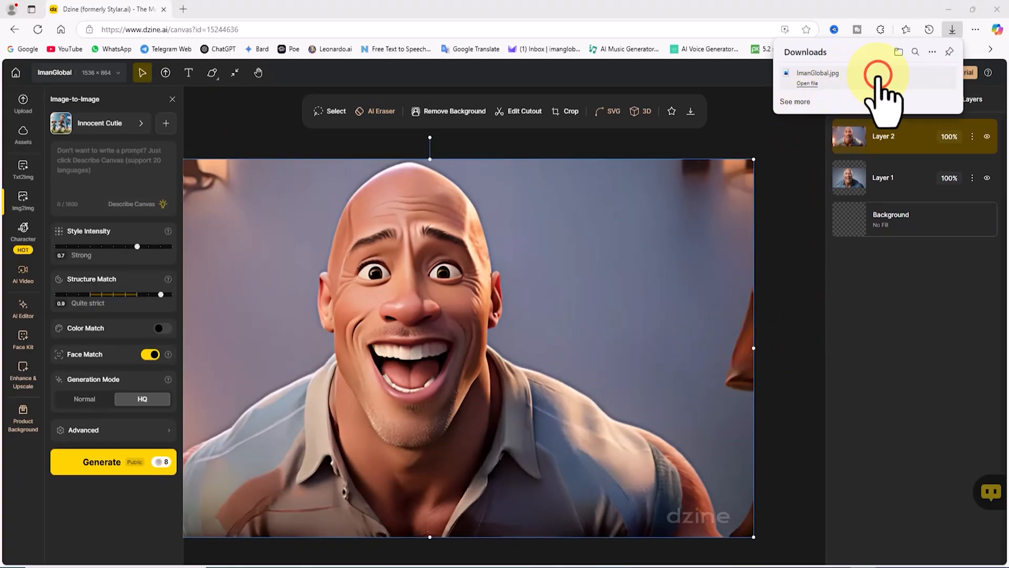
{"action": "left_click", "coordinate": [818, 73]}
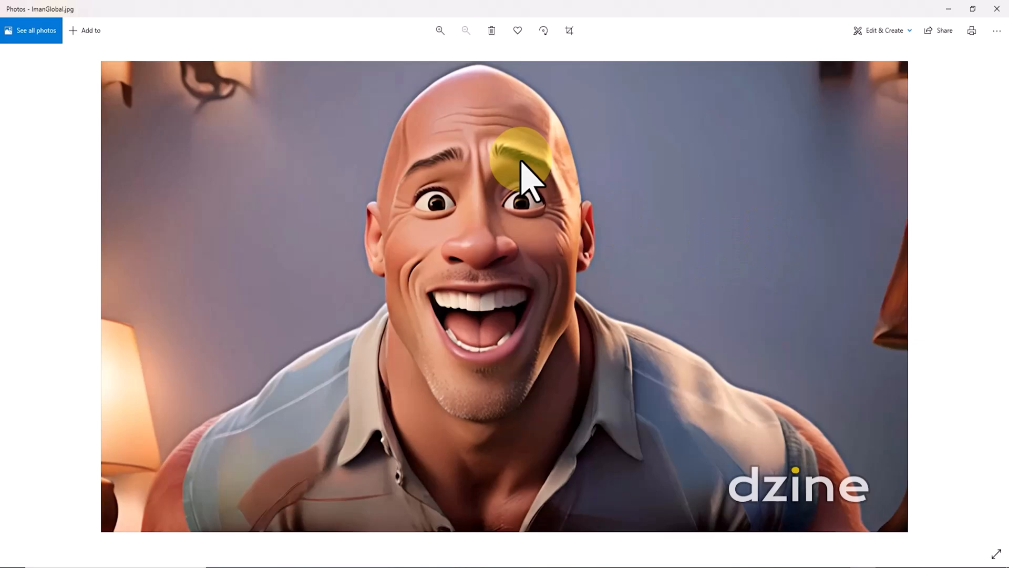